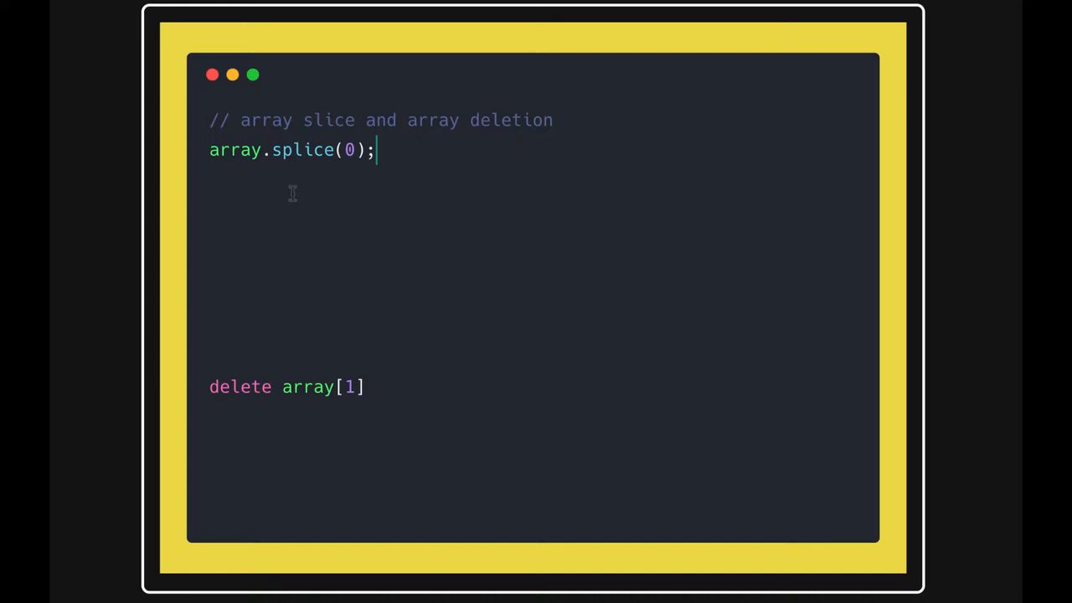
- Declare var arr = [3,4,5,6,7,8,8,9]; below array.splice(0);
text(var)
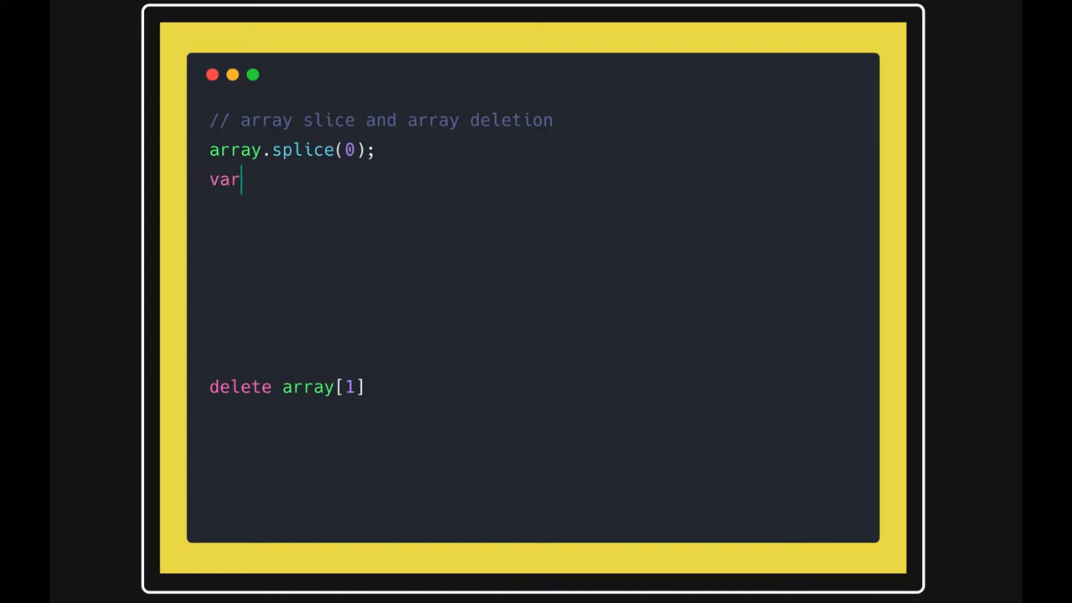
text(arr = [)
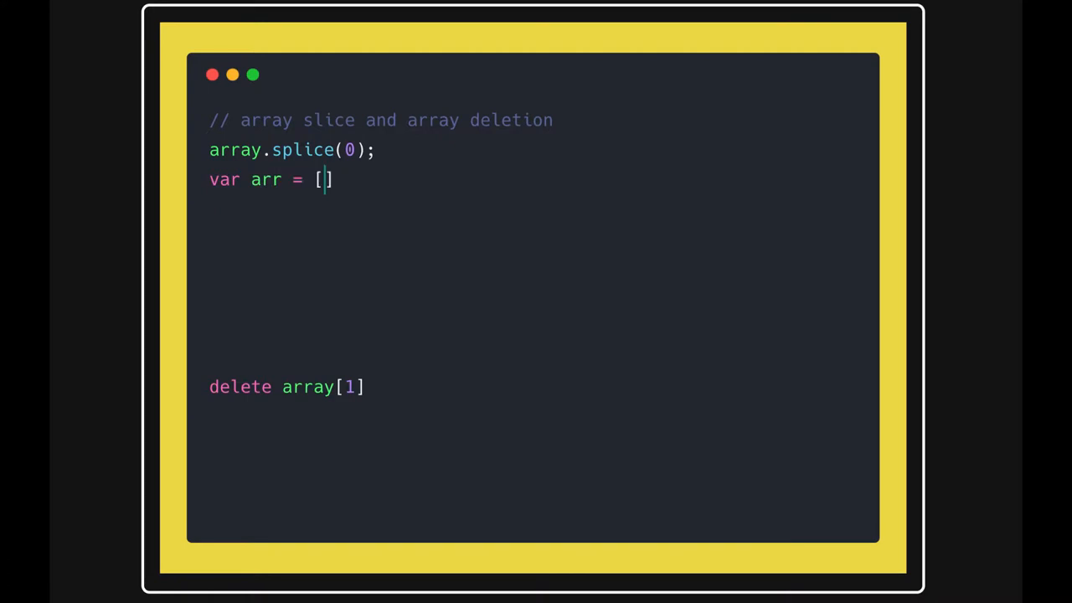
text(3,4,5,6,7,8,8)
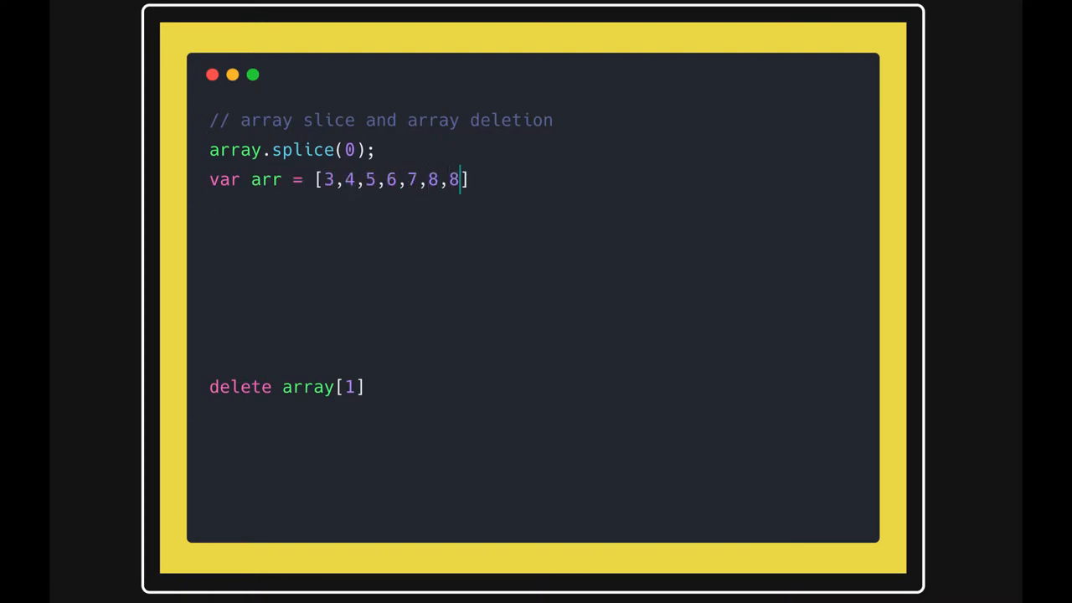
text(,)
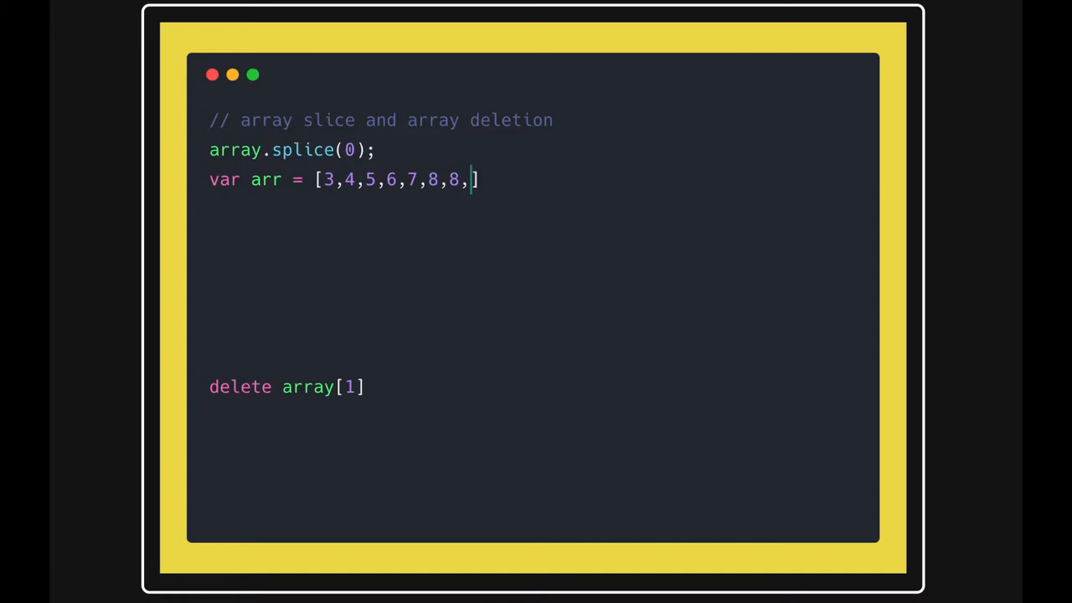
text(9];)
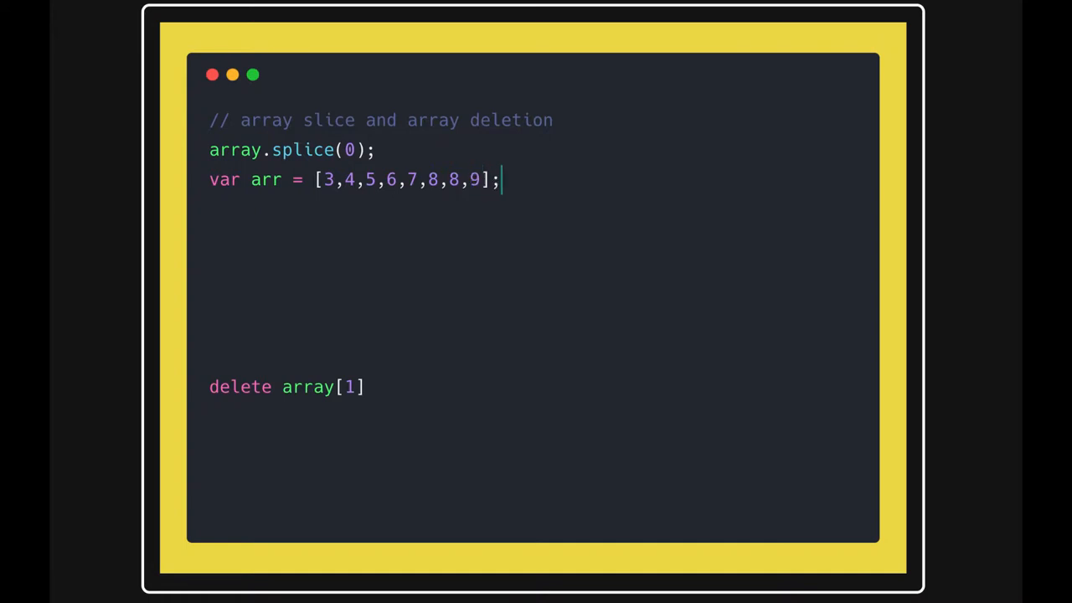
- Add the template call arr.splice(arg1,arg2); on the next line
text(arr.s)
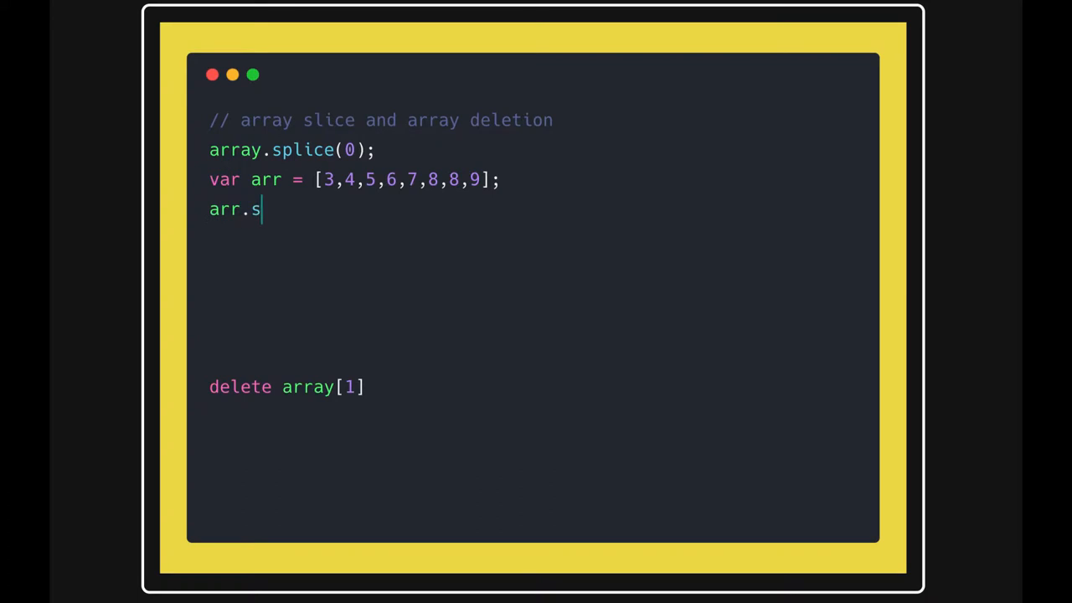
text(plice())
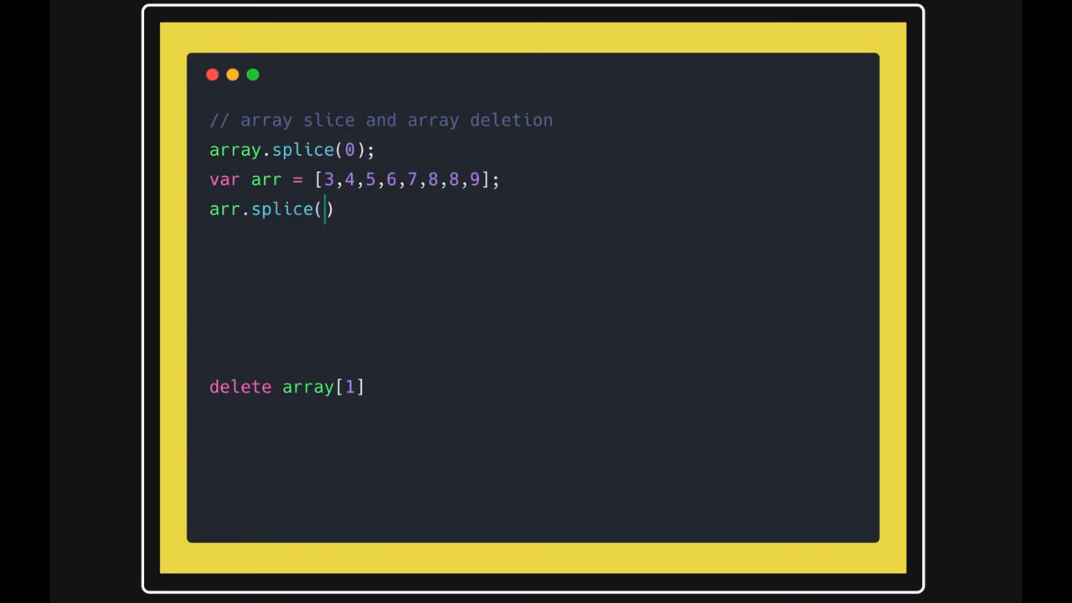
text(arg1,a)
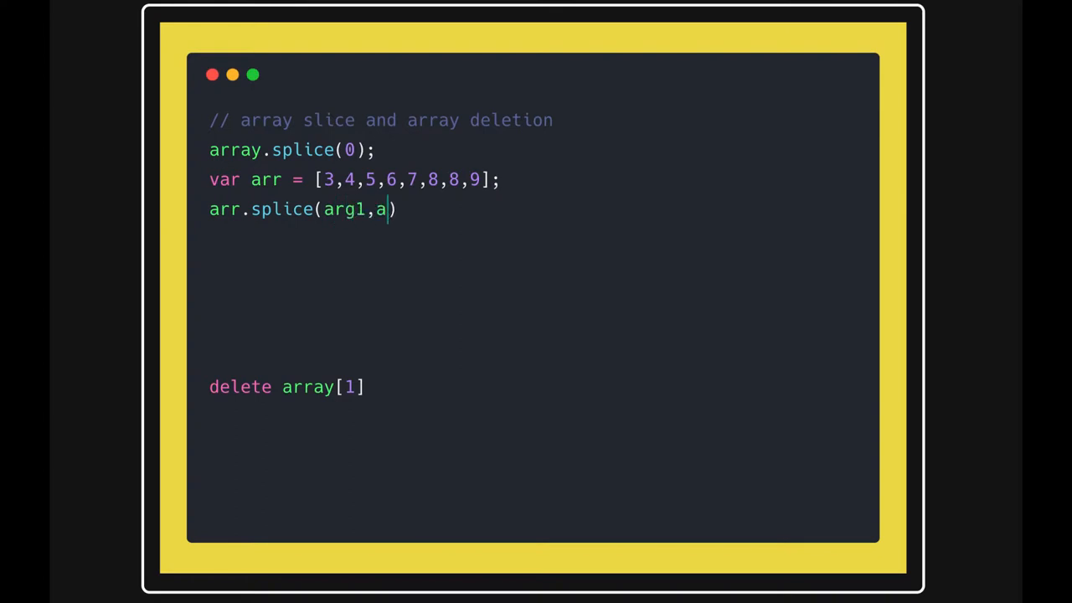
text(rg2);)
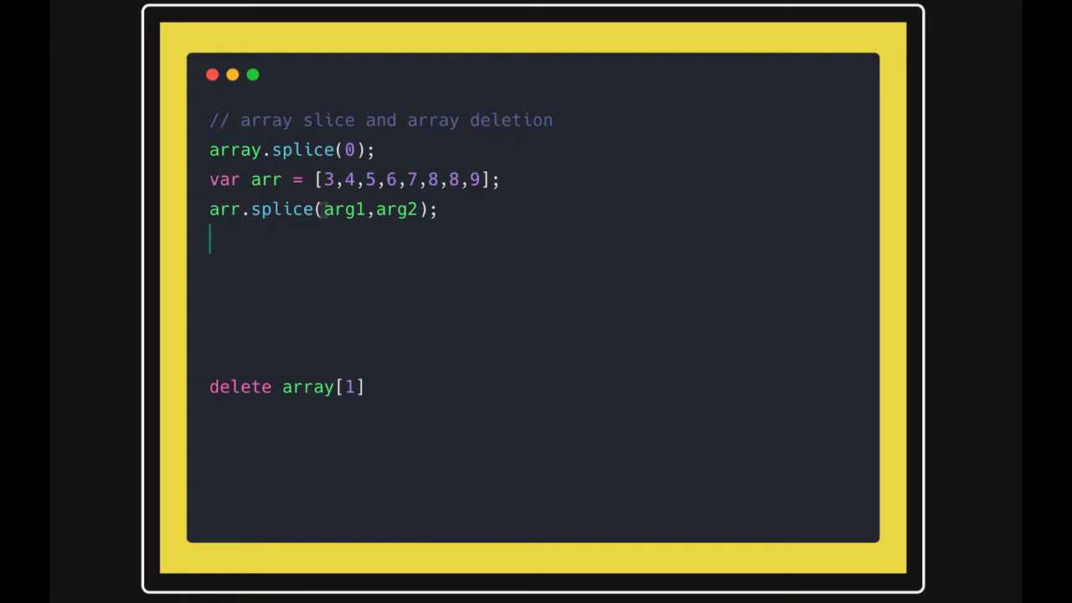
text(arg)
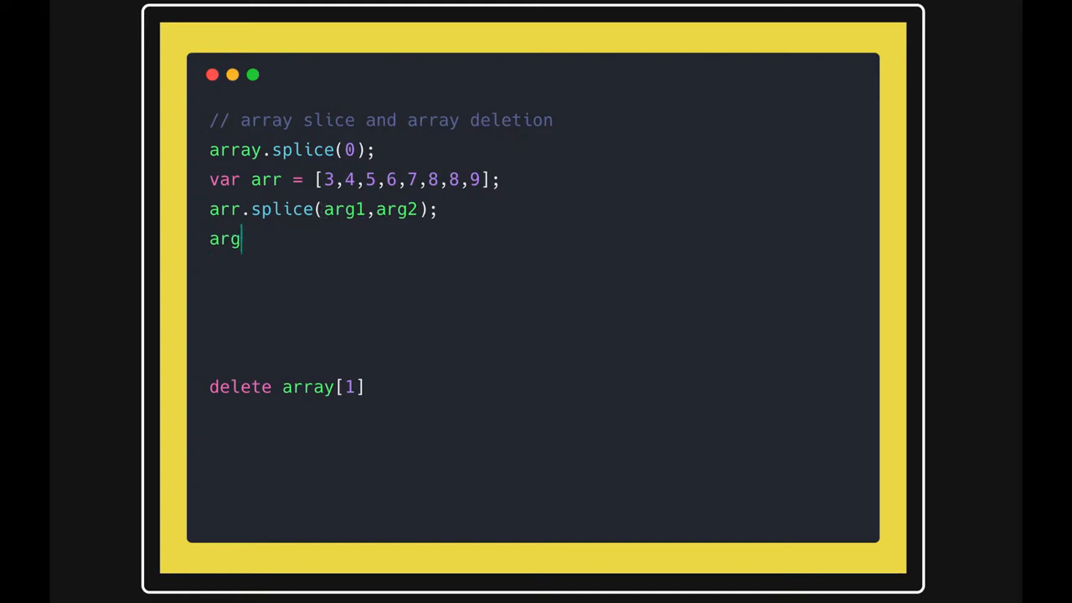
text(1 is)
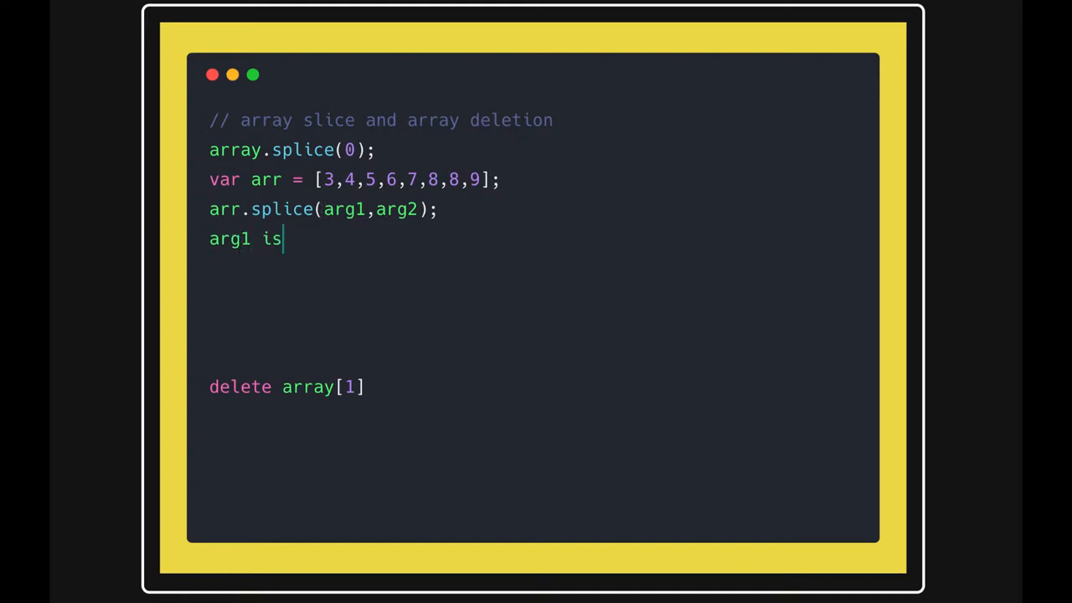
text(0)
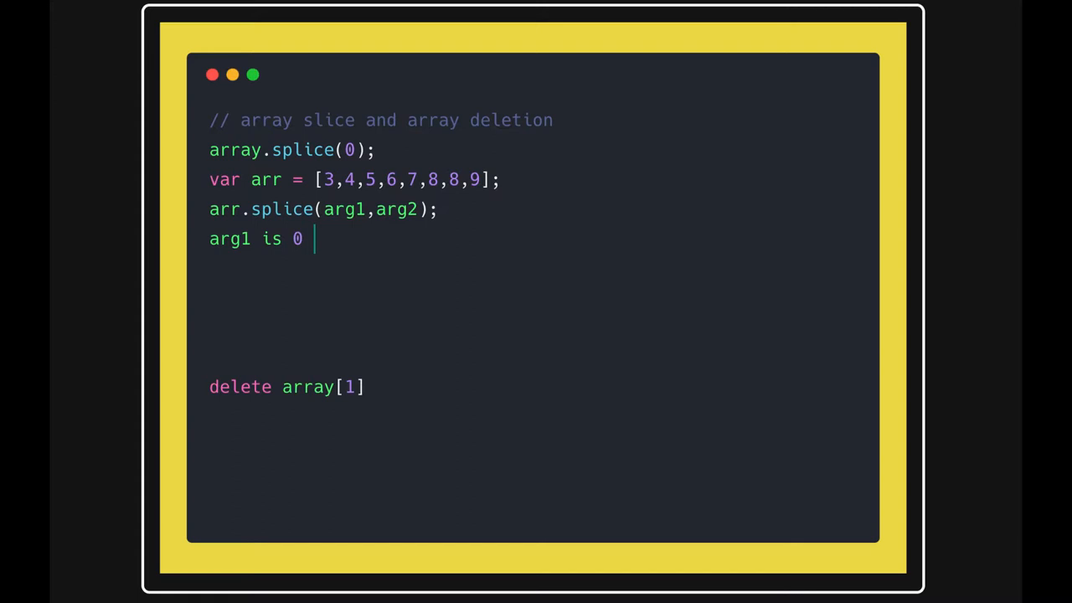
text(arg)
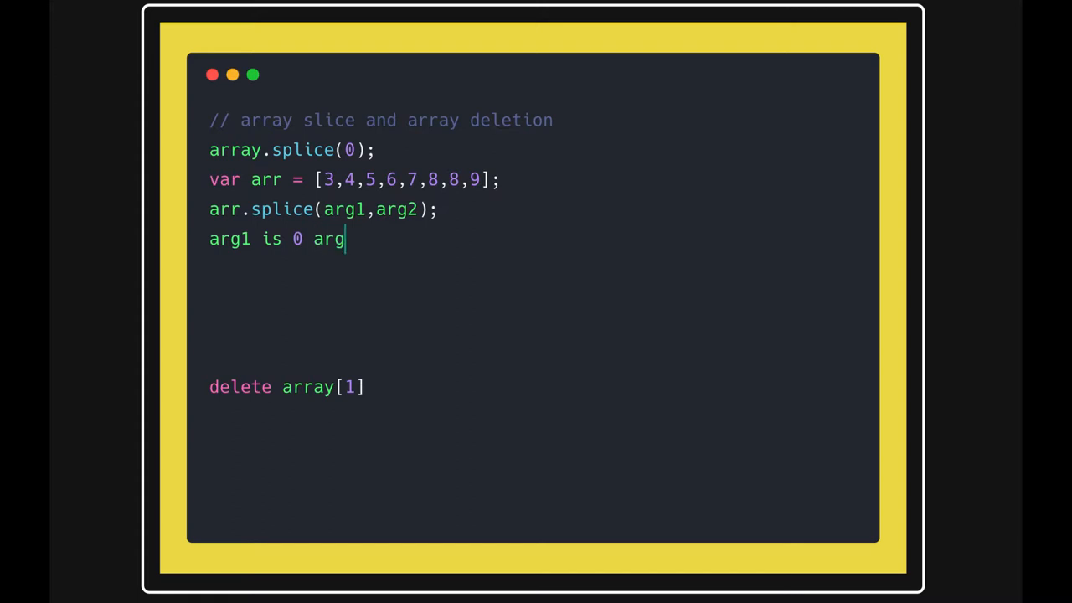
text(-2)
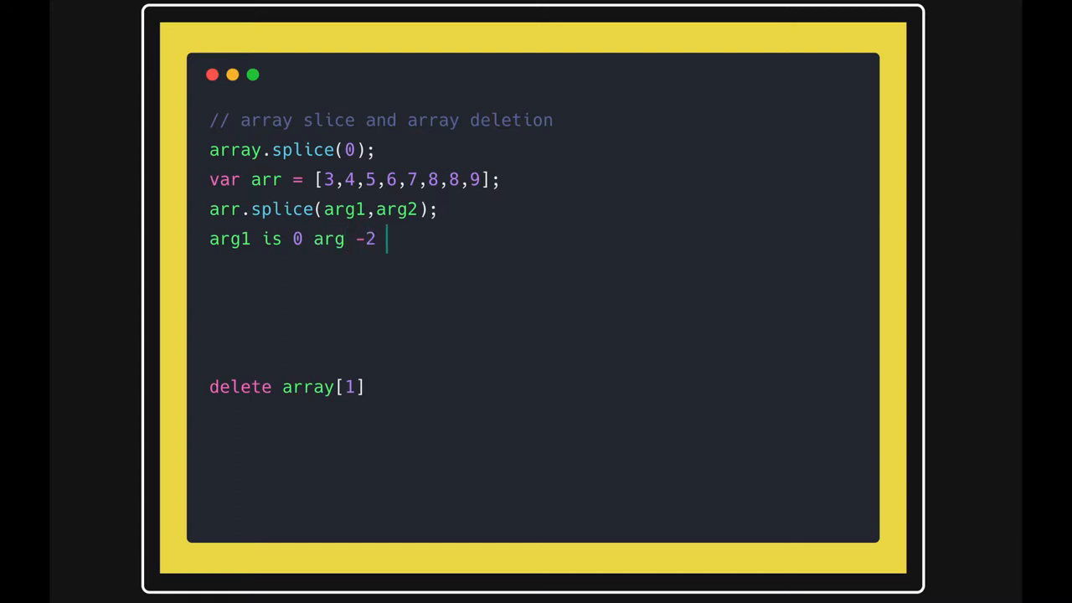
key(Backspace)
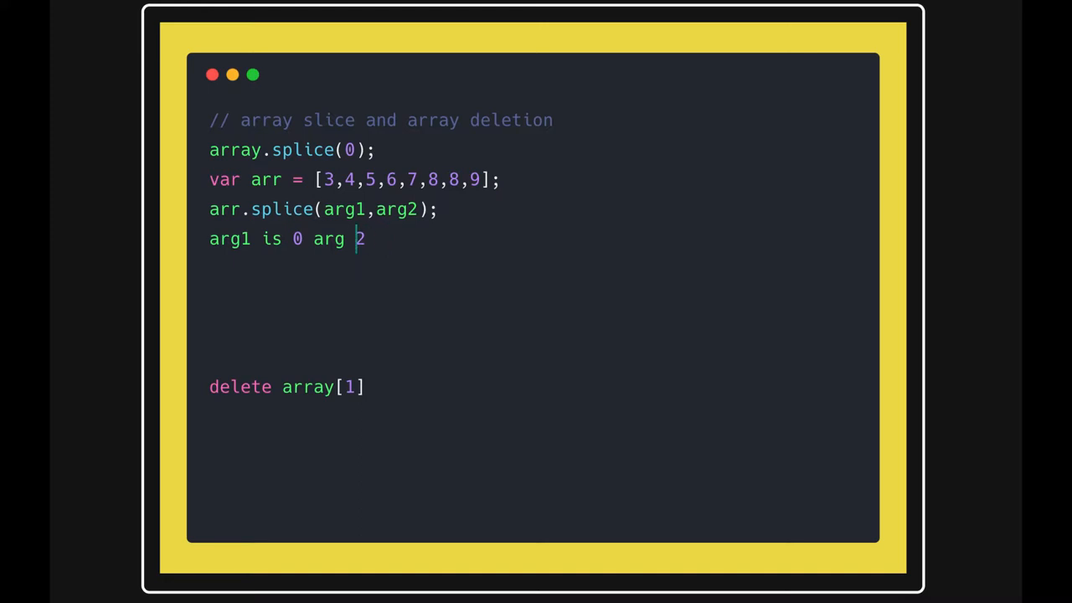
text(-)
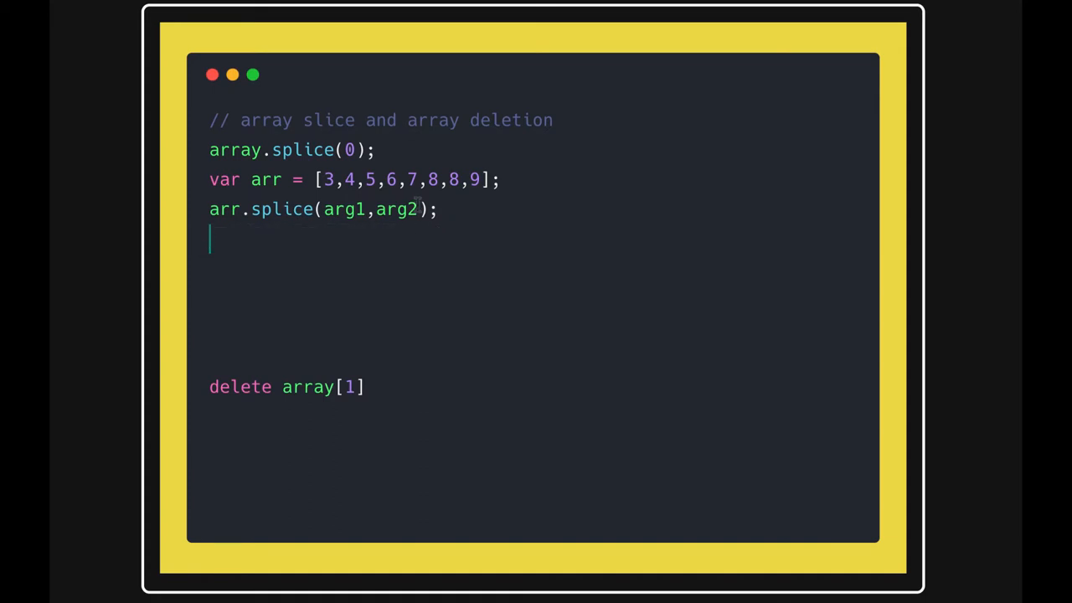
- Replace the splice placeholder arguments so the call reads arr.splice(0);
text(0)
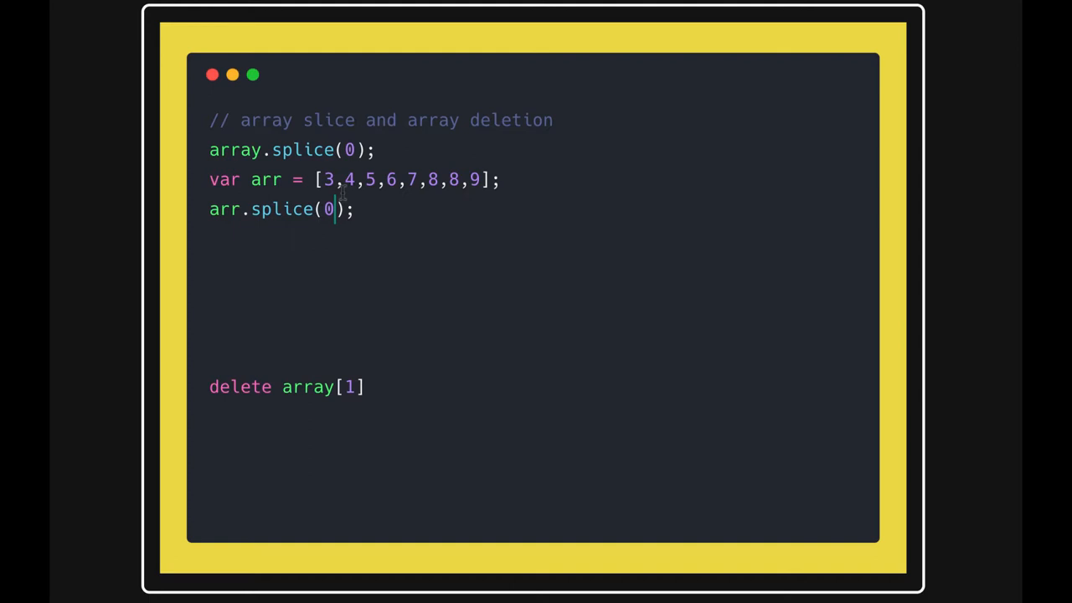
mouse_move(352, 195)
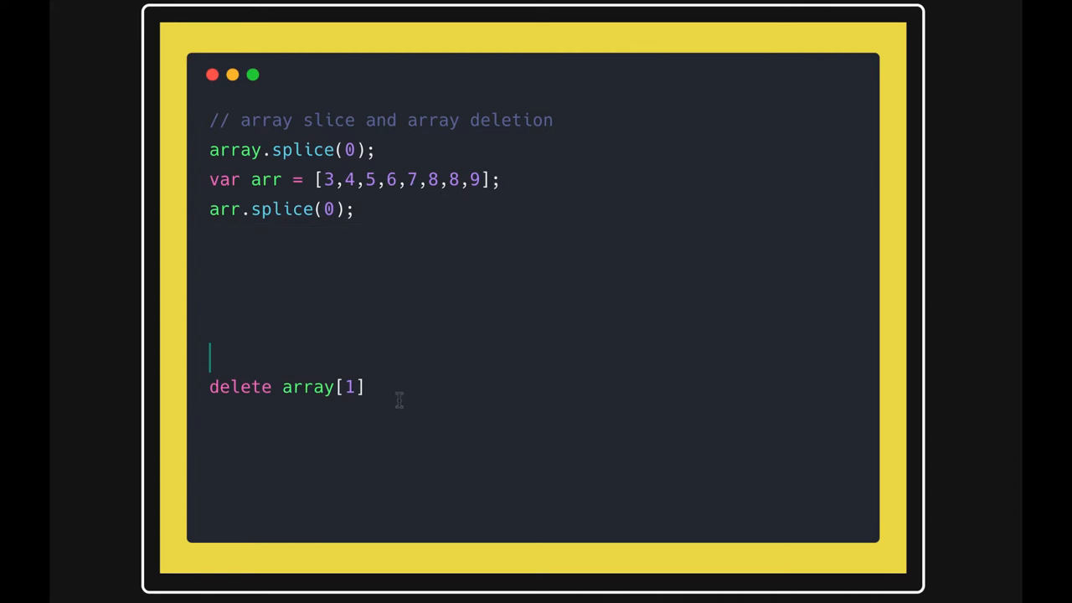
- Write array = [3,4,5,6,9]; on the line before delete array[1]
text(arr)
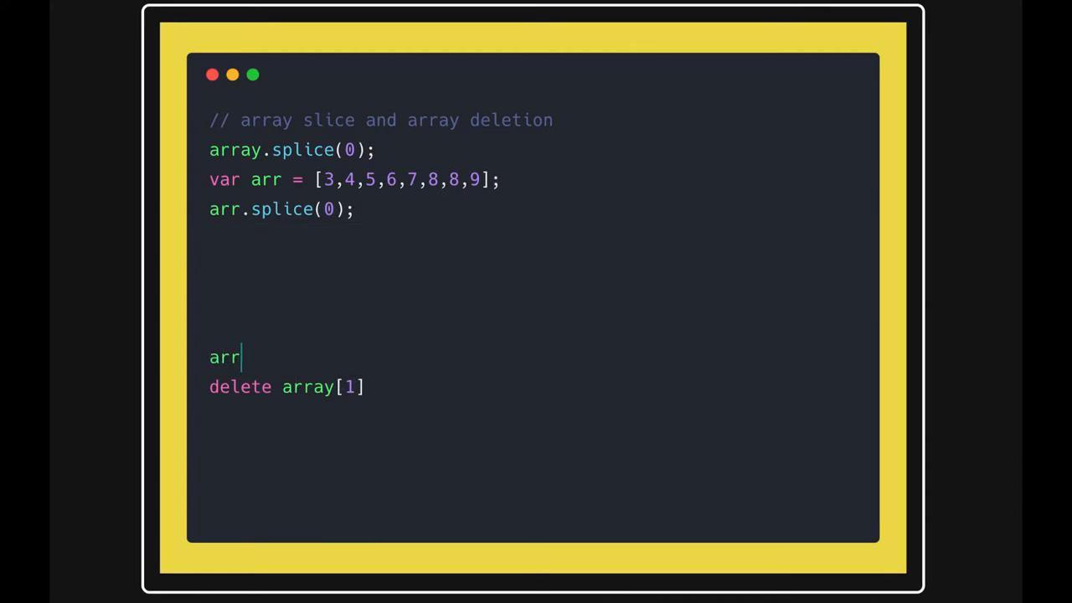
text(ay =)
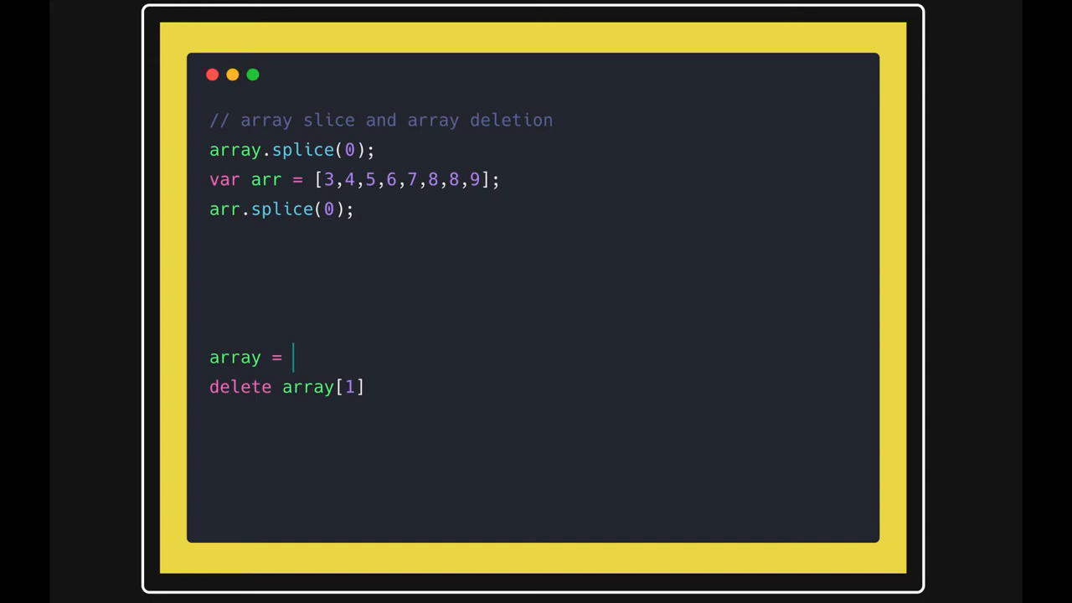
text([3,4,5,)
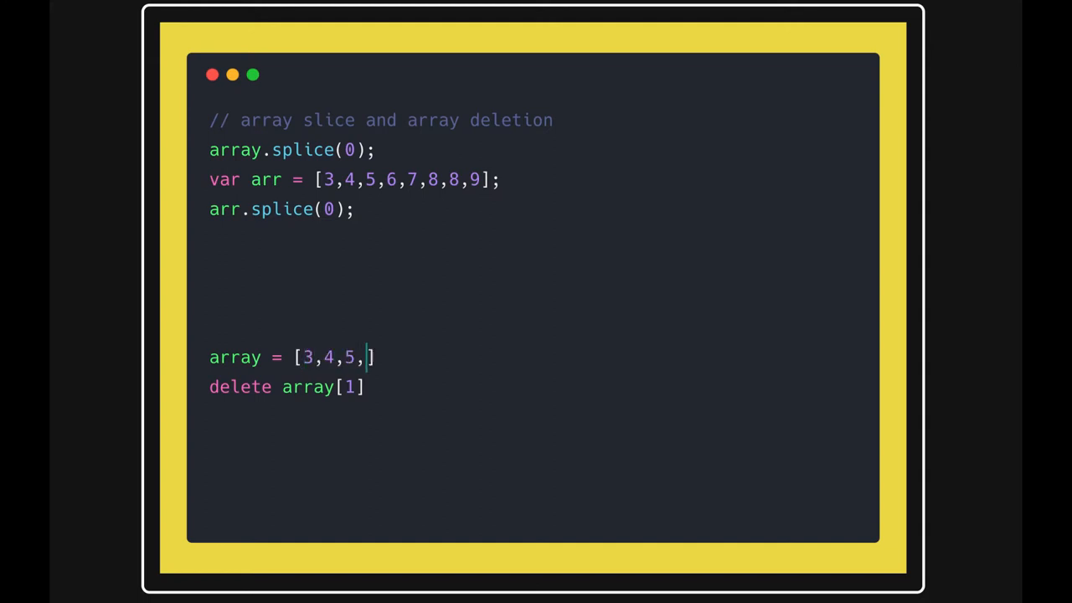
text(6,)
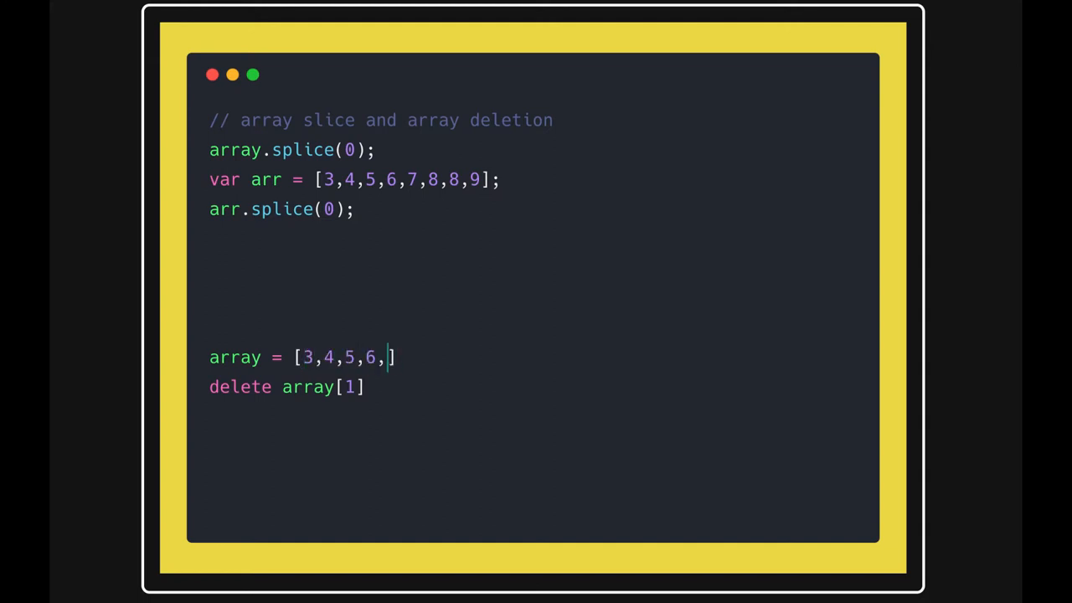
text(9];)
click(538, 418)
text(array.)
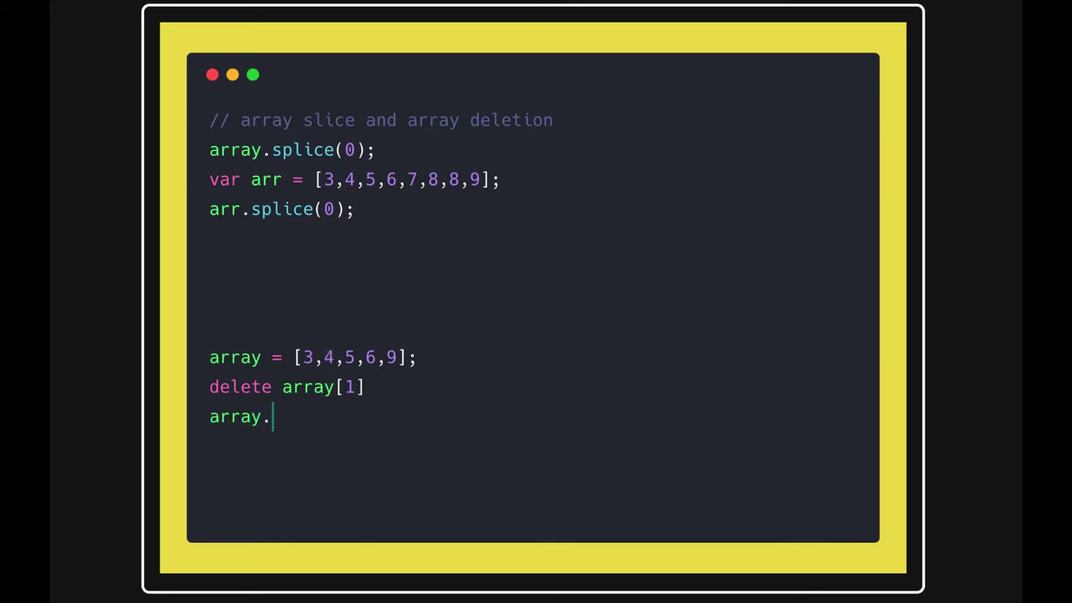
- Complete the line array.length = [3, ,5,6,9]; showing the hole left by delete
text(length)
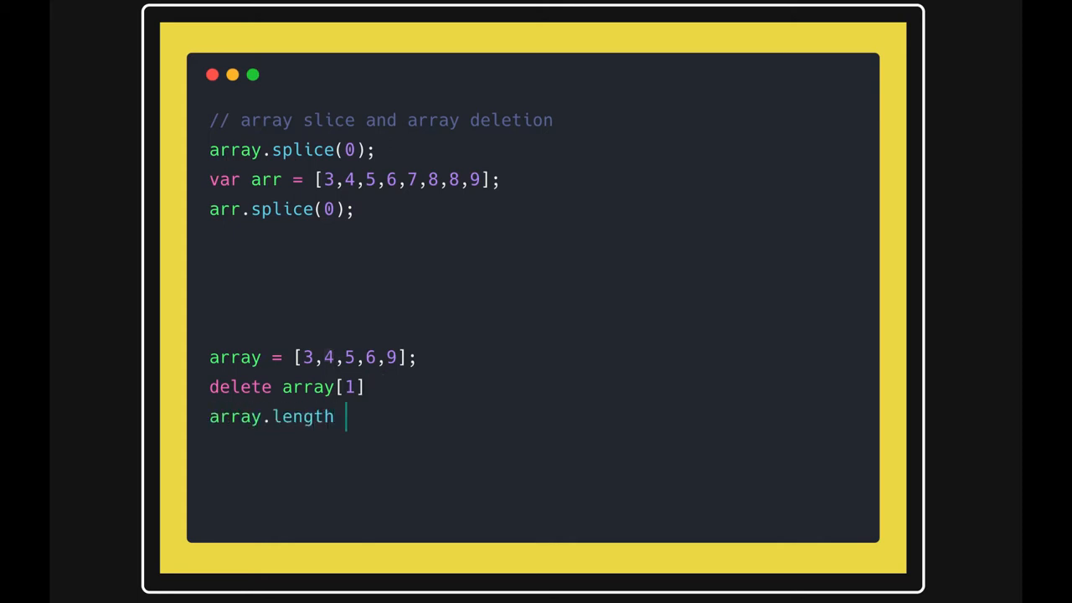
text(= [])
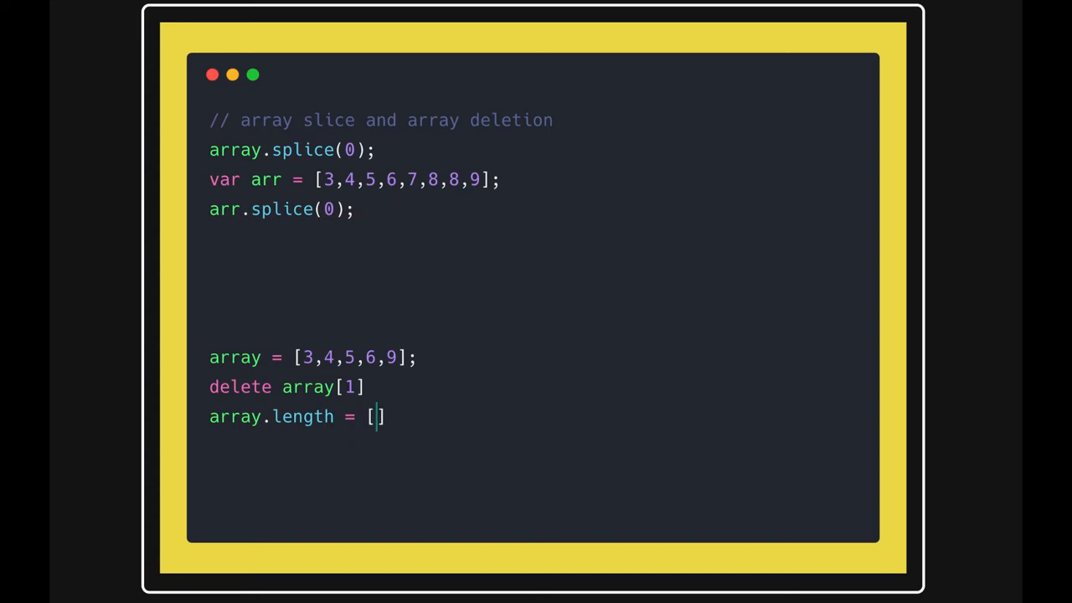
text(3,)
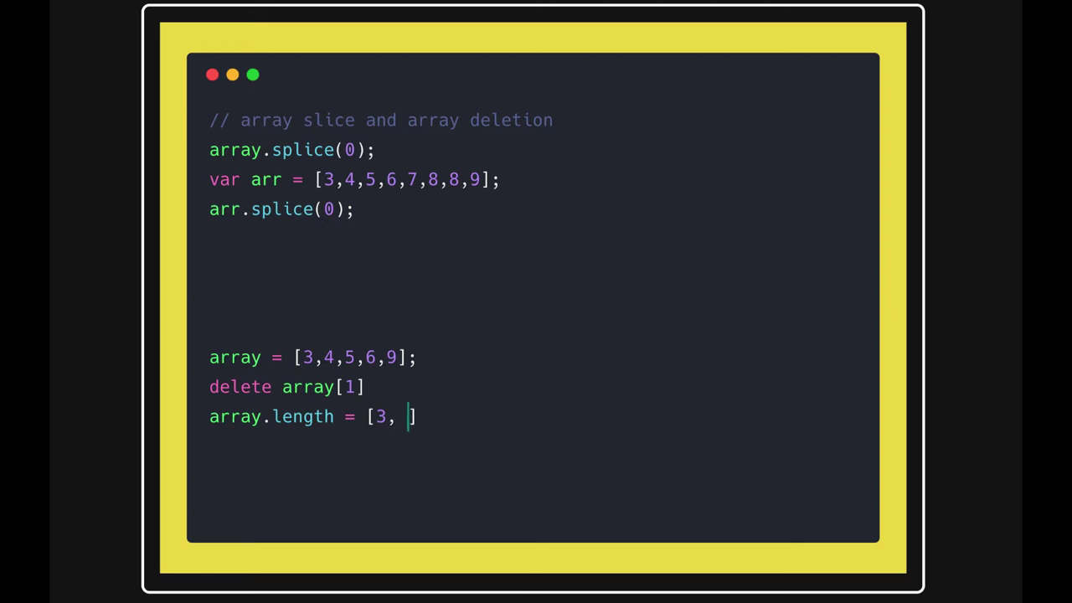
text(,5)
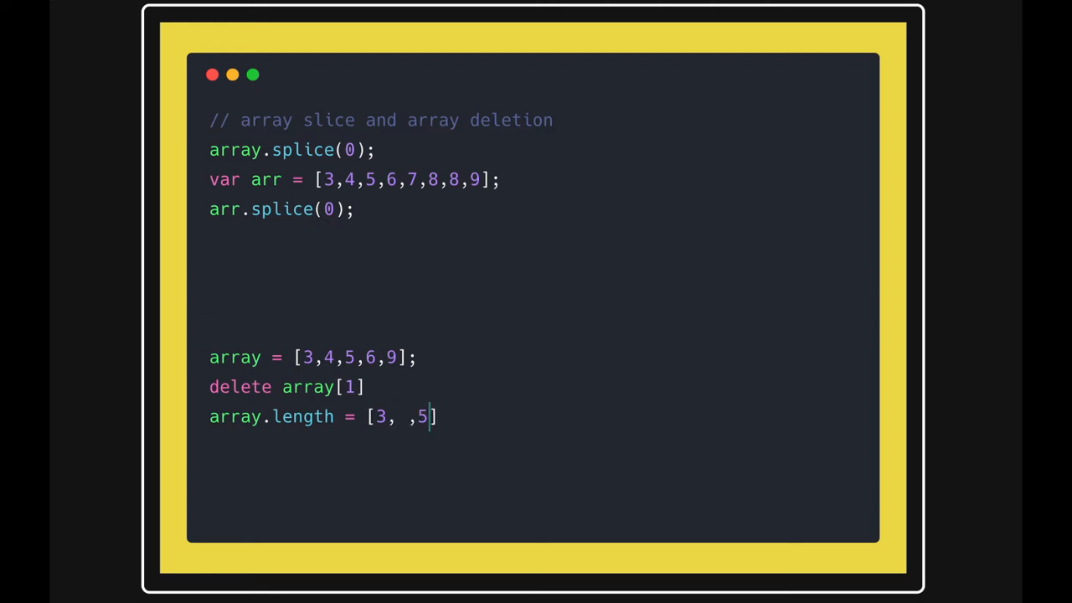
text(,6,9])
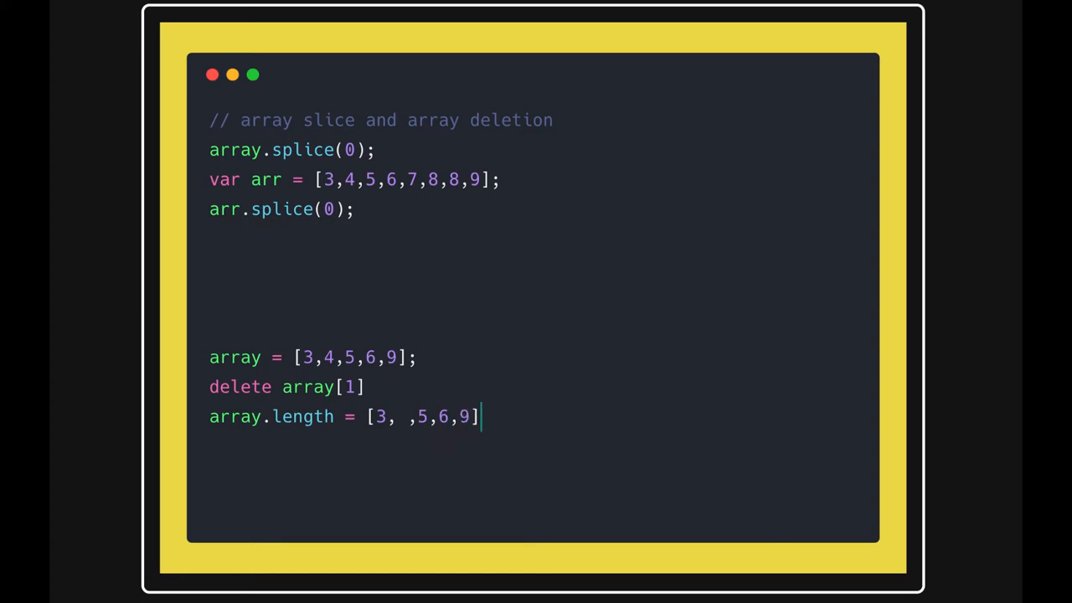
text(;)
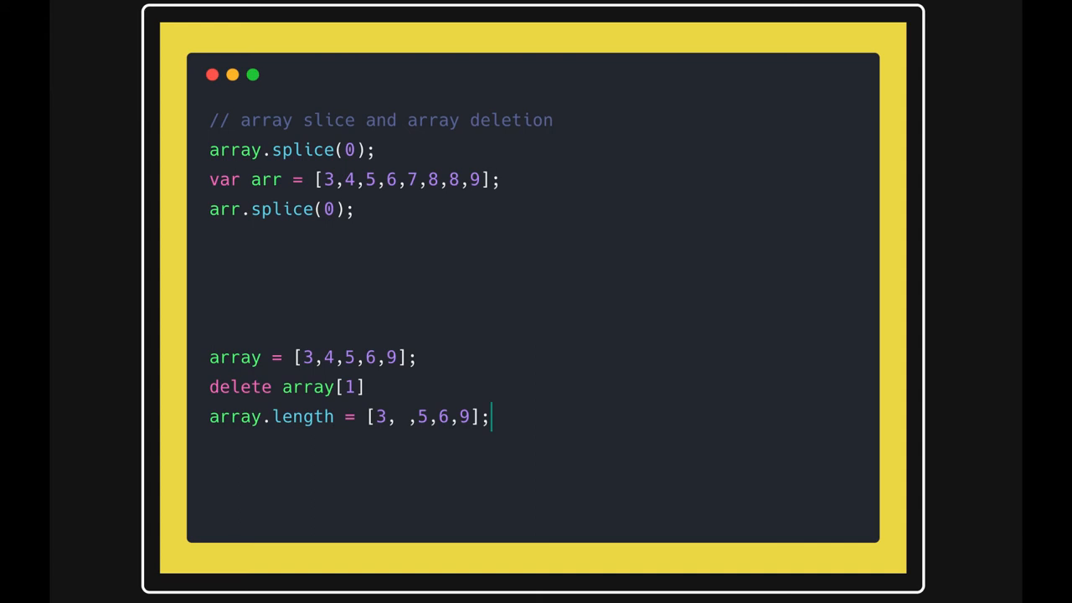
- Write array.map(function(i){ return i+10 }) in the blank space under arr.splice(0);
click(265, 271)
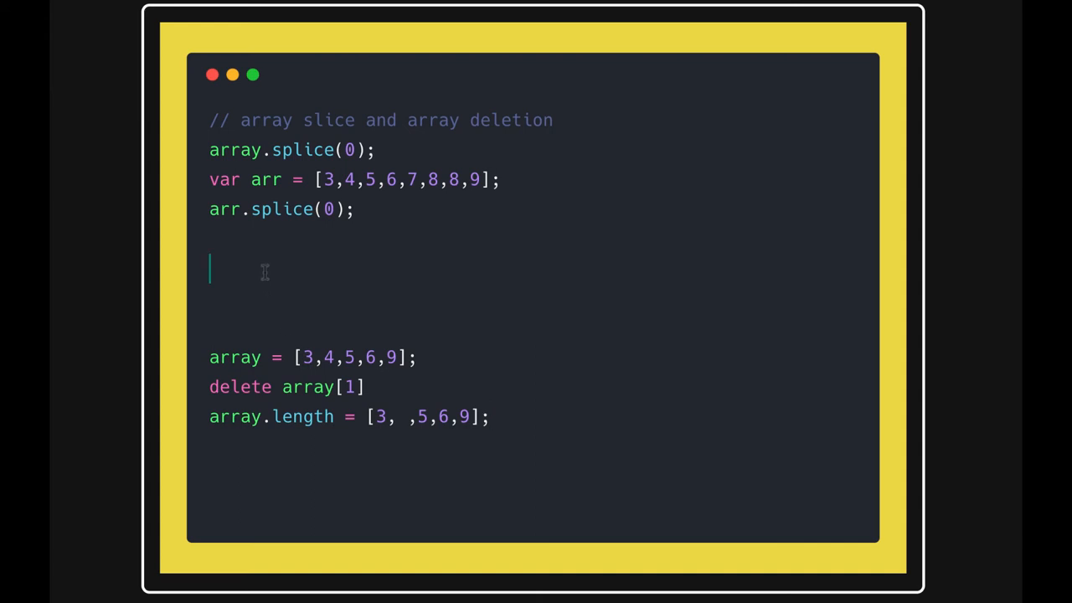
text(array)
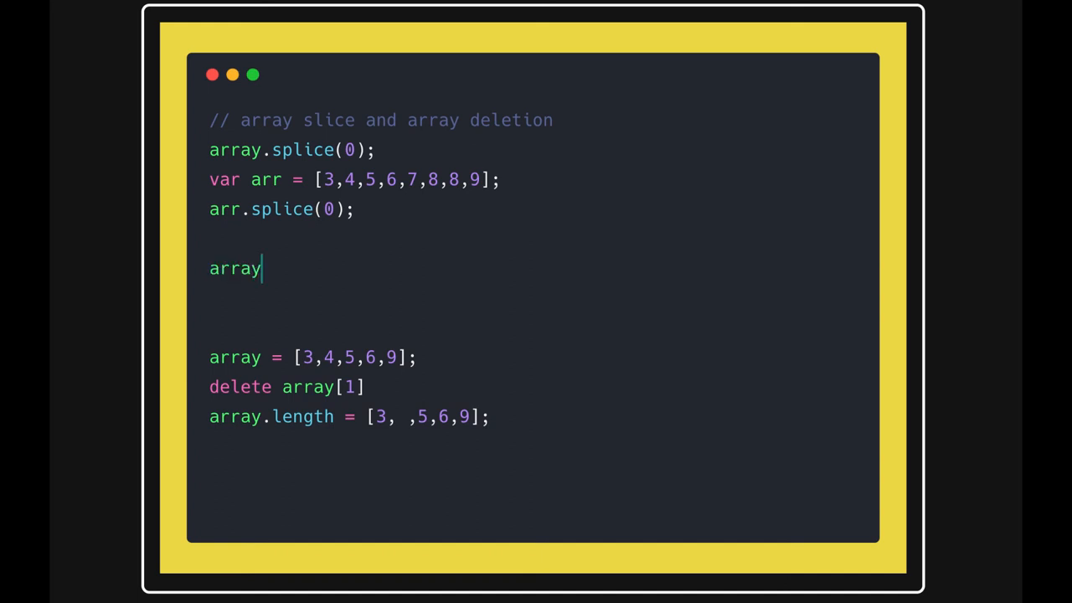
text(.map())
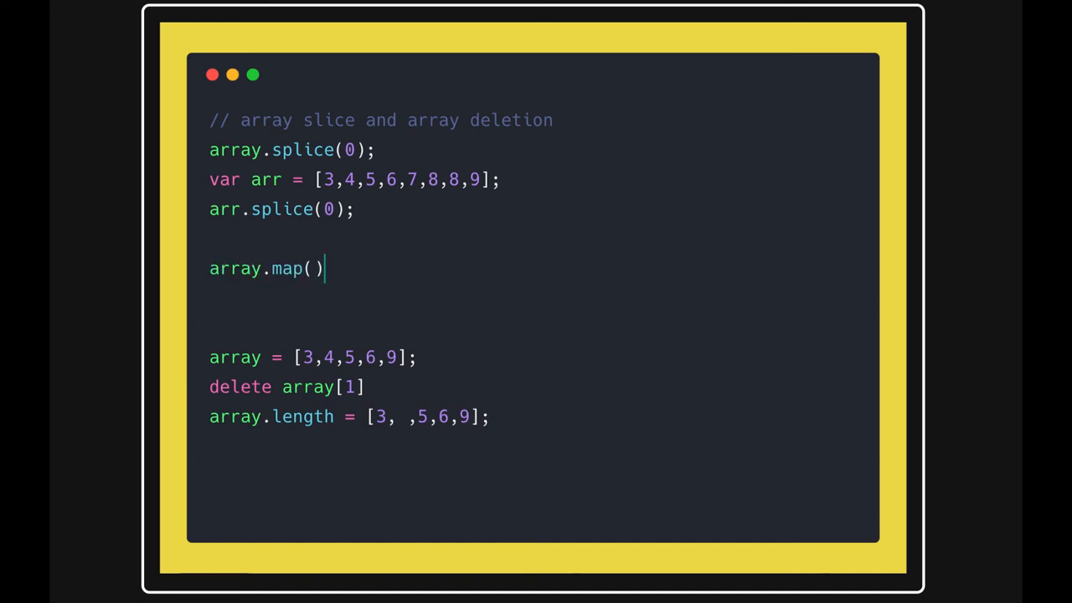
text(function)
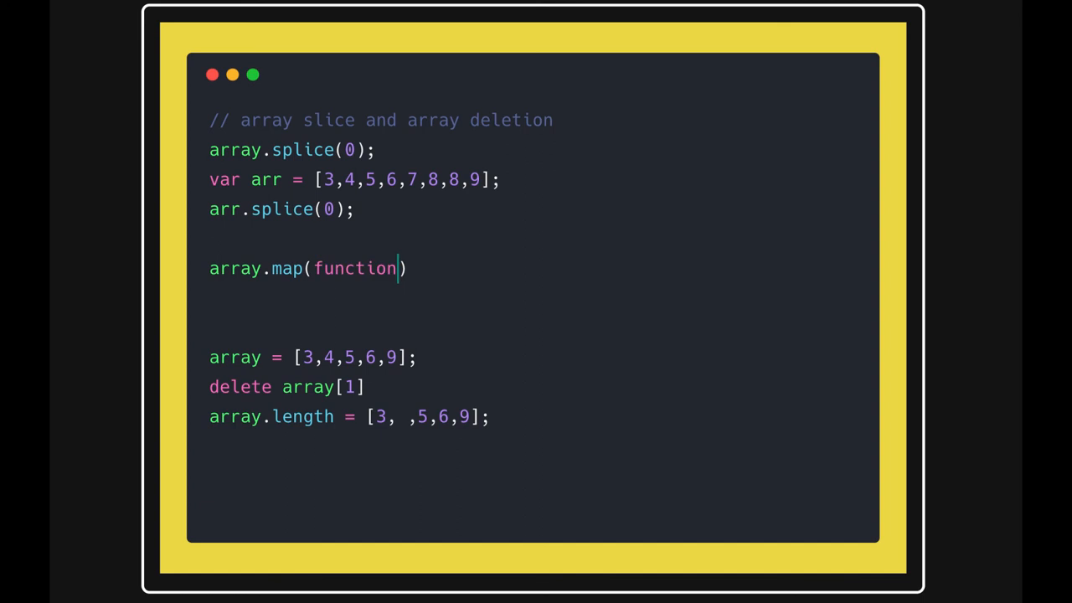
text((){ }))
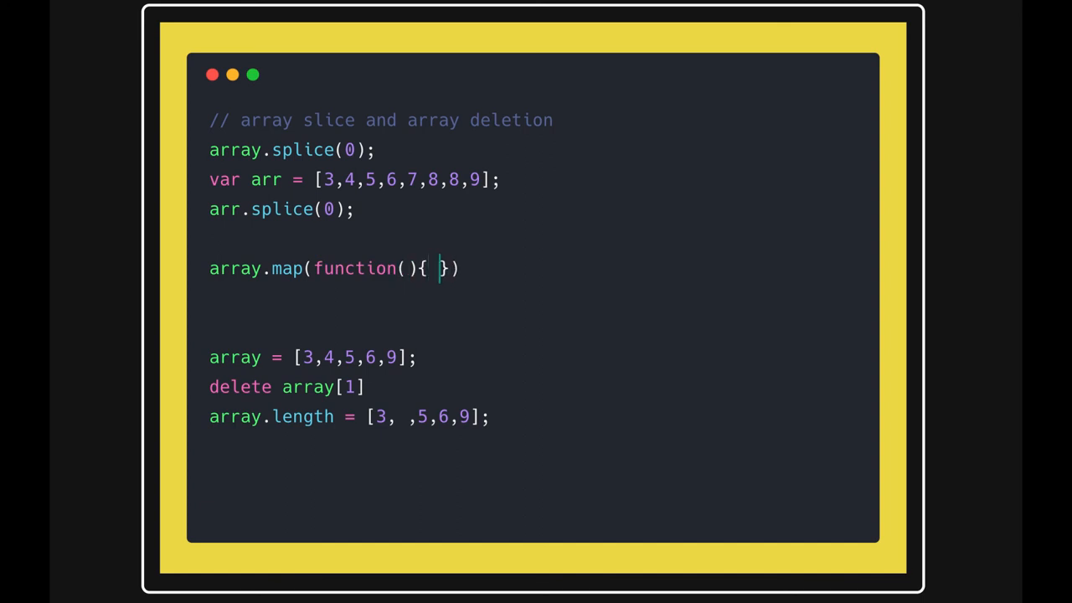
text(return)
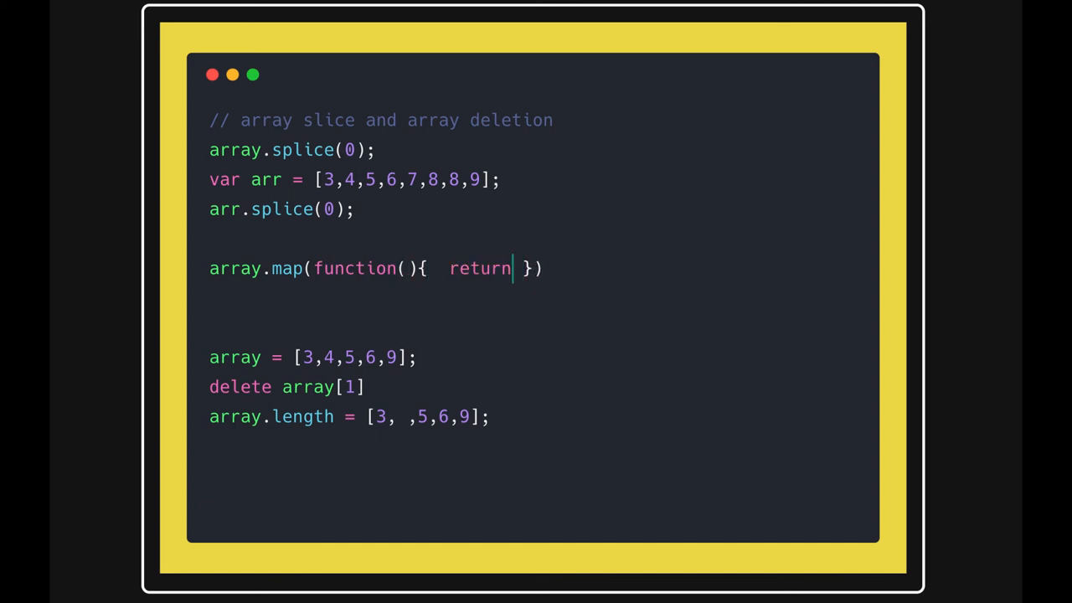
text(i)
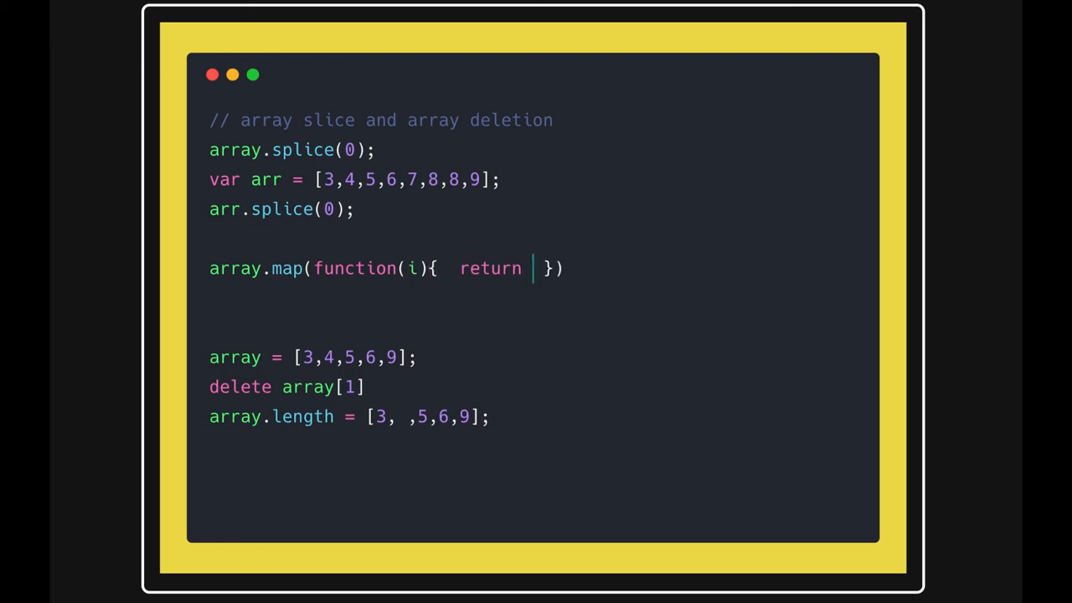
text(i+1)
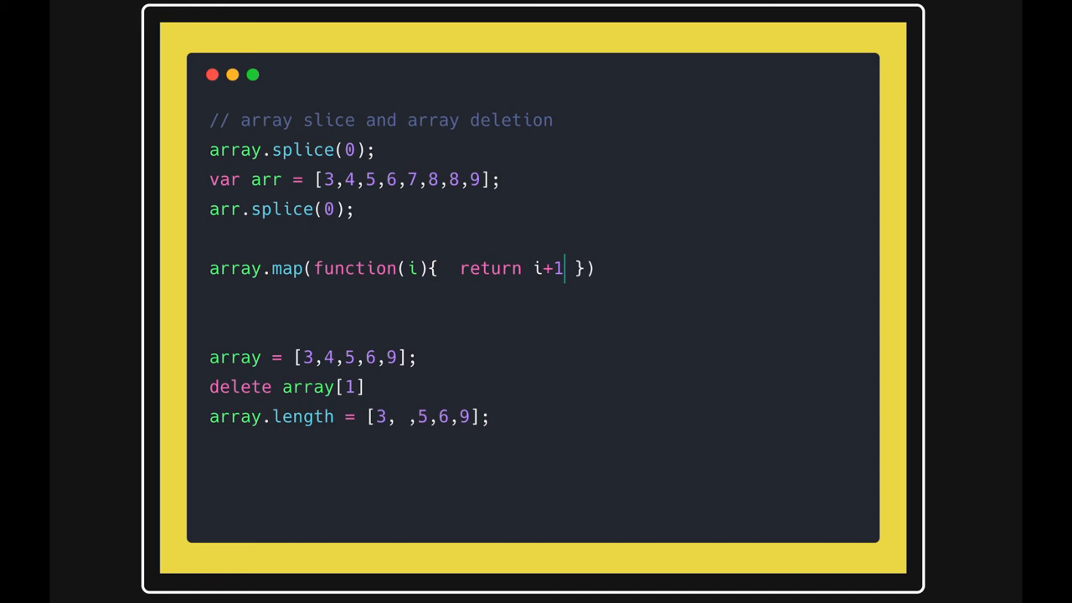
text(0)
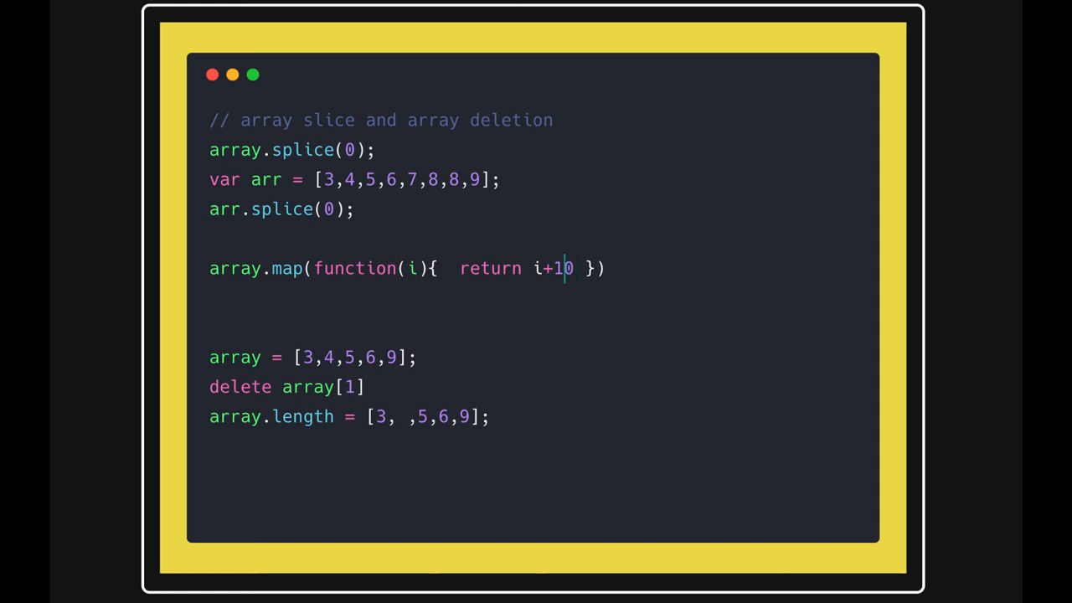
- Rewrite the map callback as an arrow function: array.map((i) => i+10 )
double_click(355, 268)
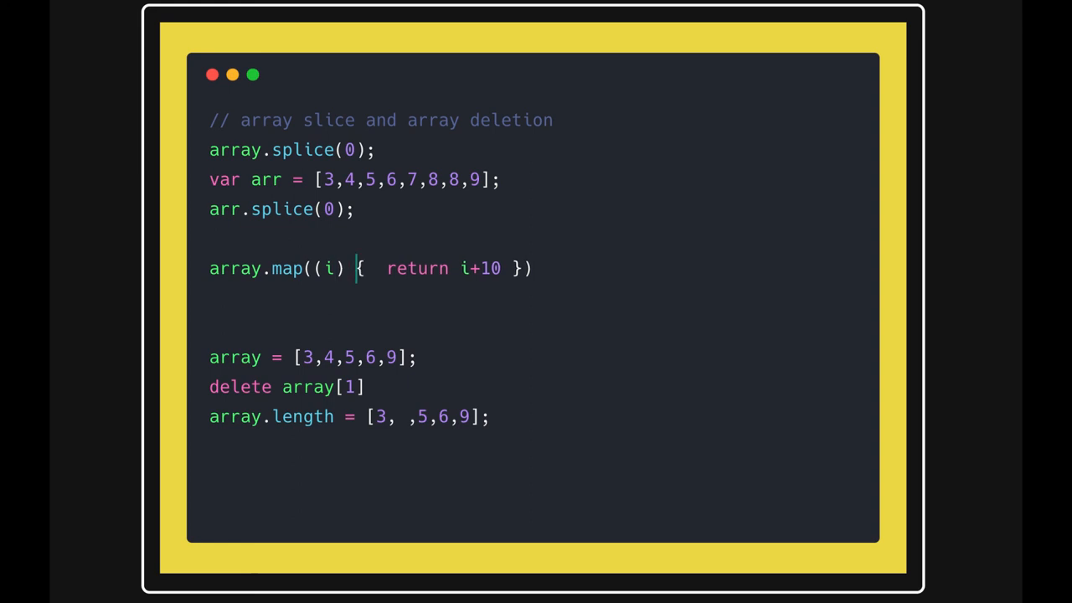
text(=>)
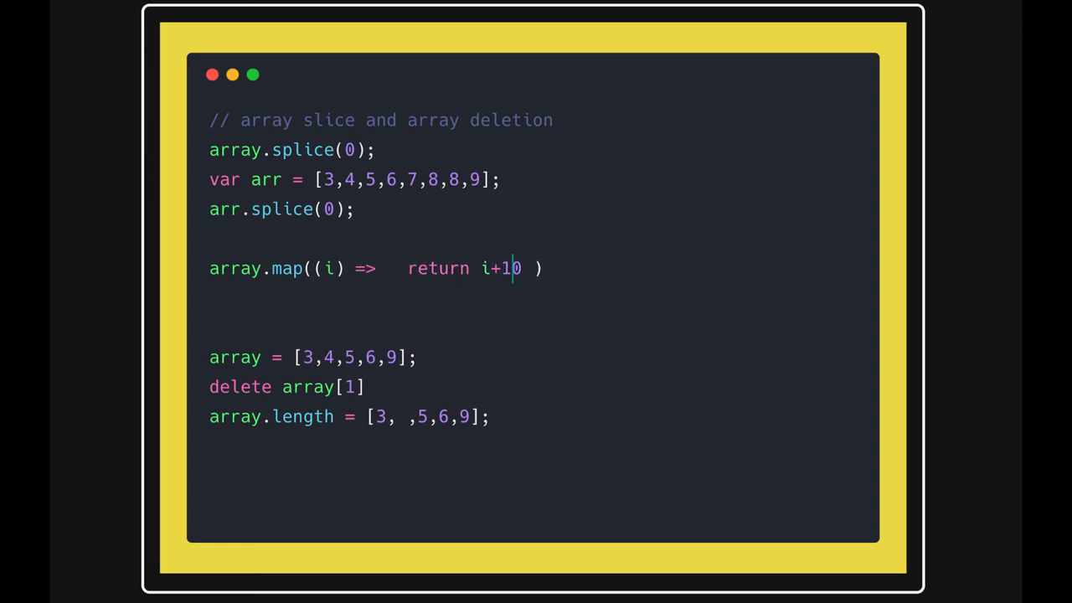
key(Backspace)
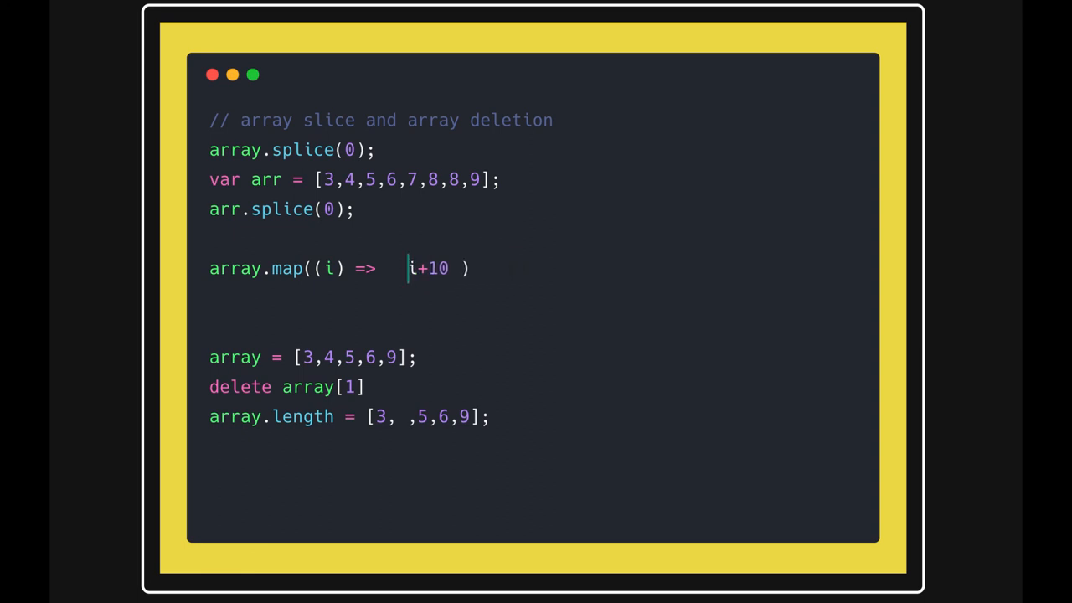